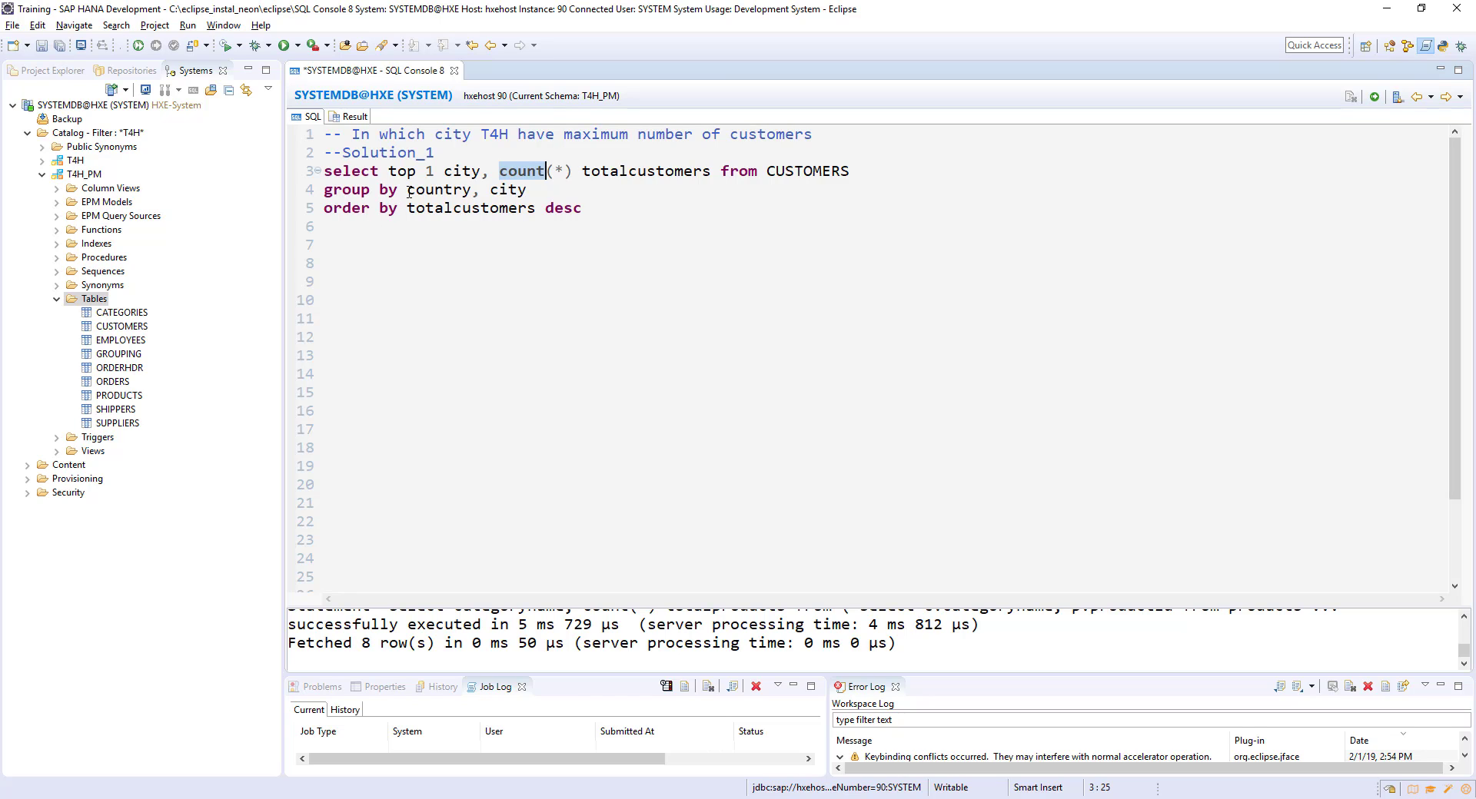
- Run the Solution_1 TOP 1 query, see London with 6 customers, and return to the SQL text
{"action": "left_click", "coordinate": [489, 191]}
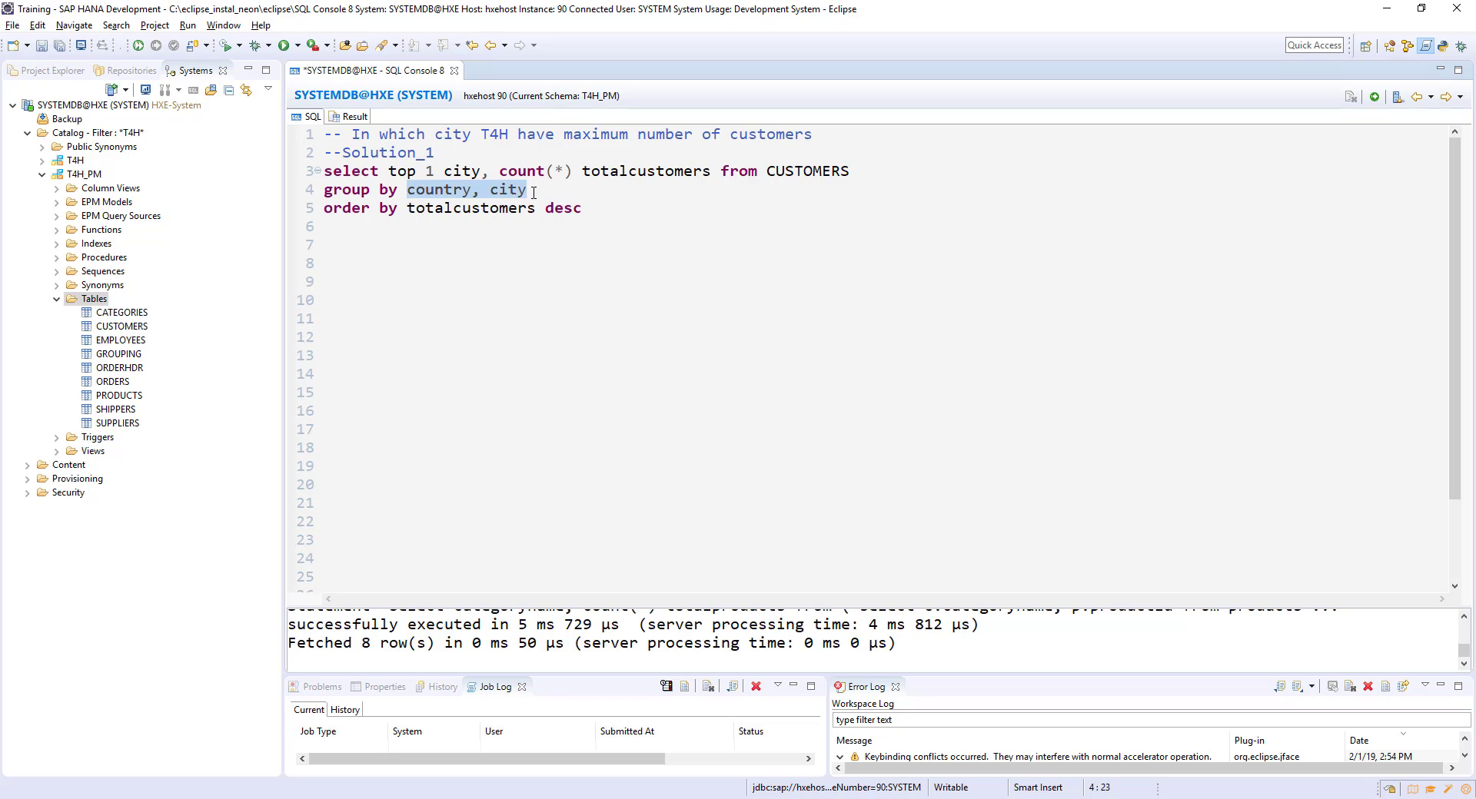
{"action": "left_click", "coordinate": [584, 210]}
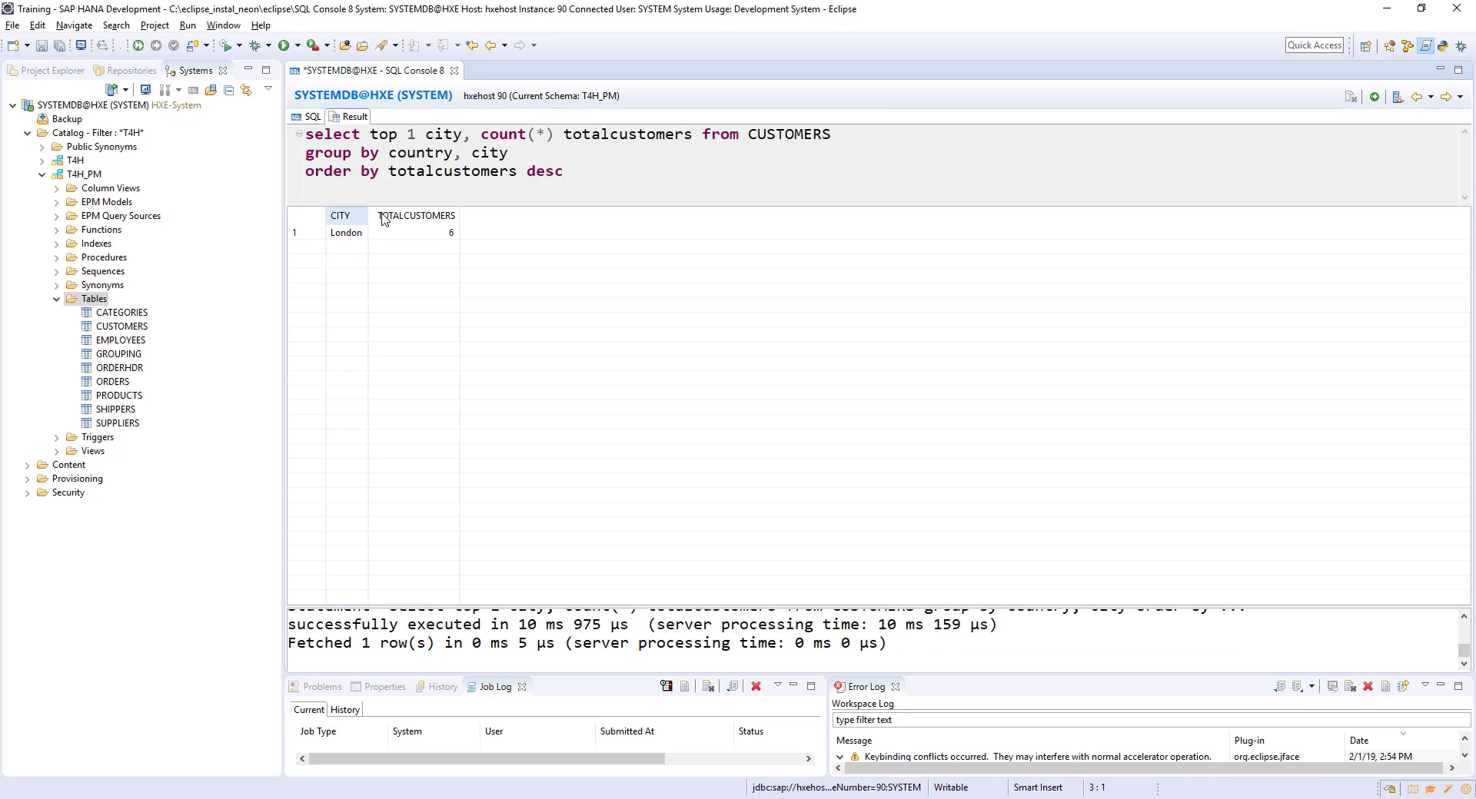
{"action": "left_click", "coordinate": [313, 116]}
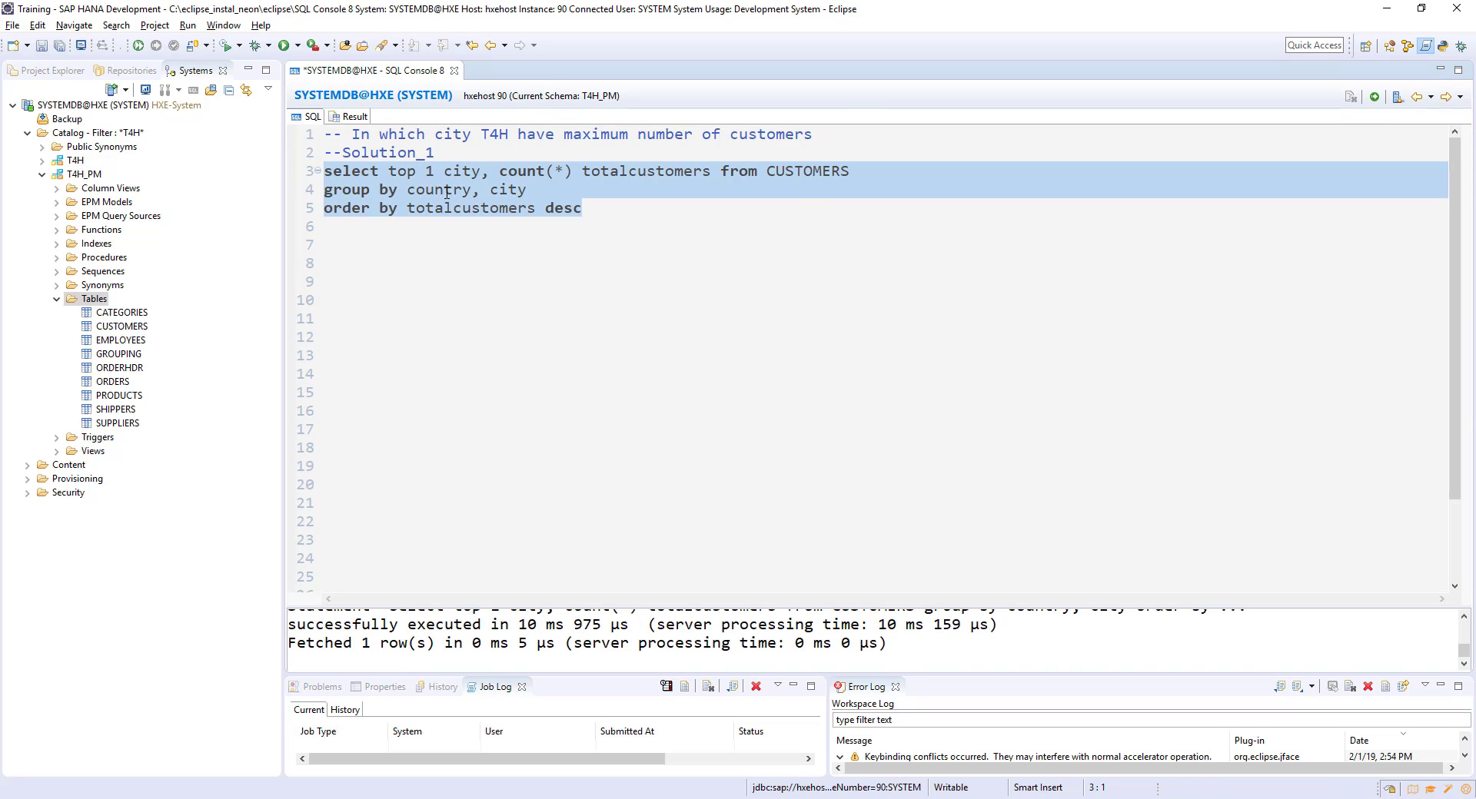
- Remove 'country' from Solution_1's GROUP BY and add a Solution_2 query using LIMIT 1
{"action": "double_click", "coordinate": [436, 189]}
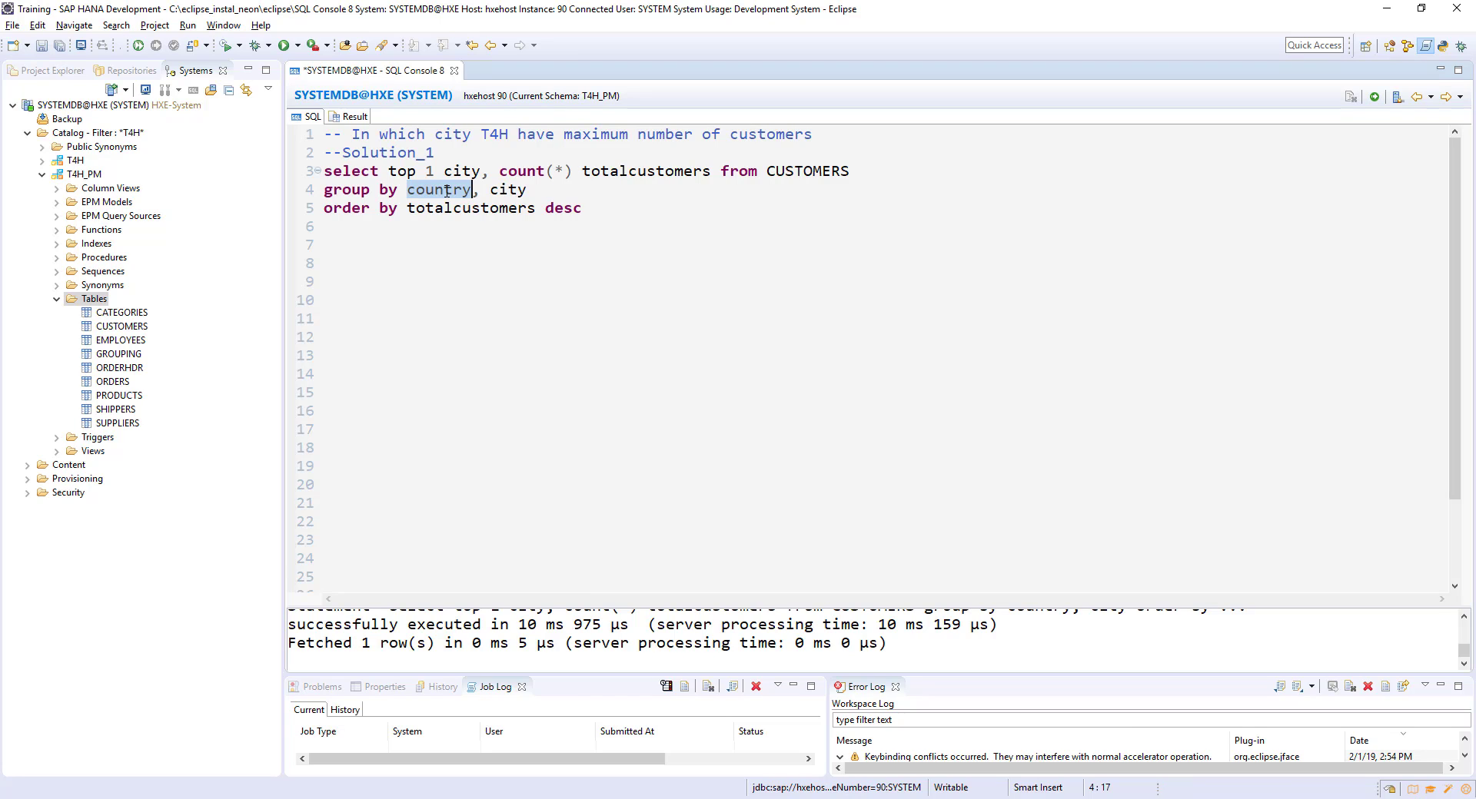
{"action": "key", "text": "Delete"}
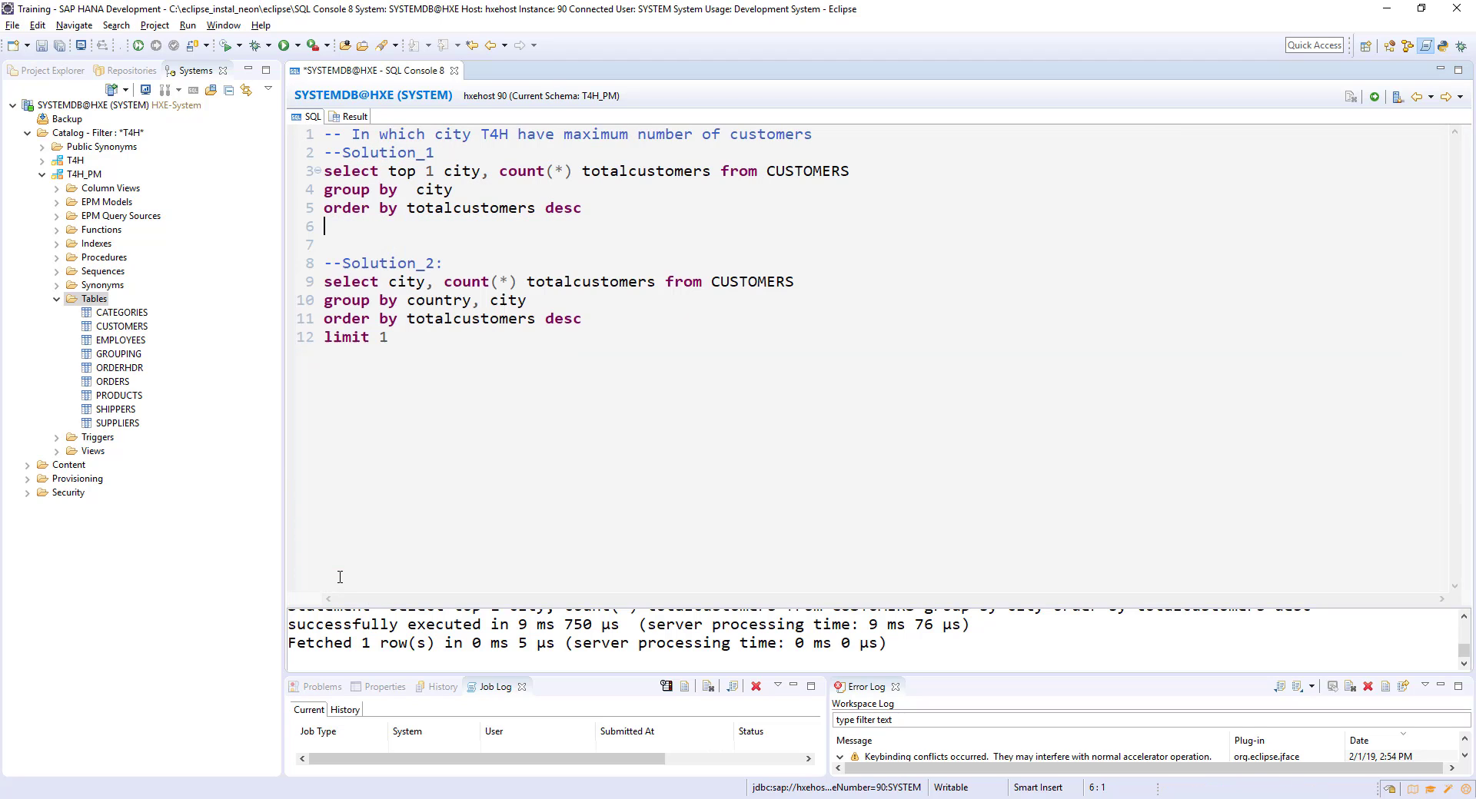
{"action": "left_click", "coordinate": [463, 339]}
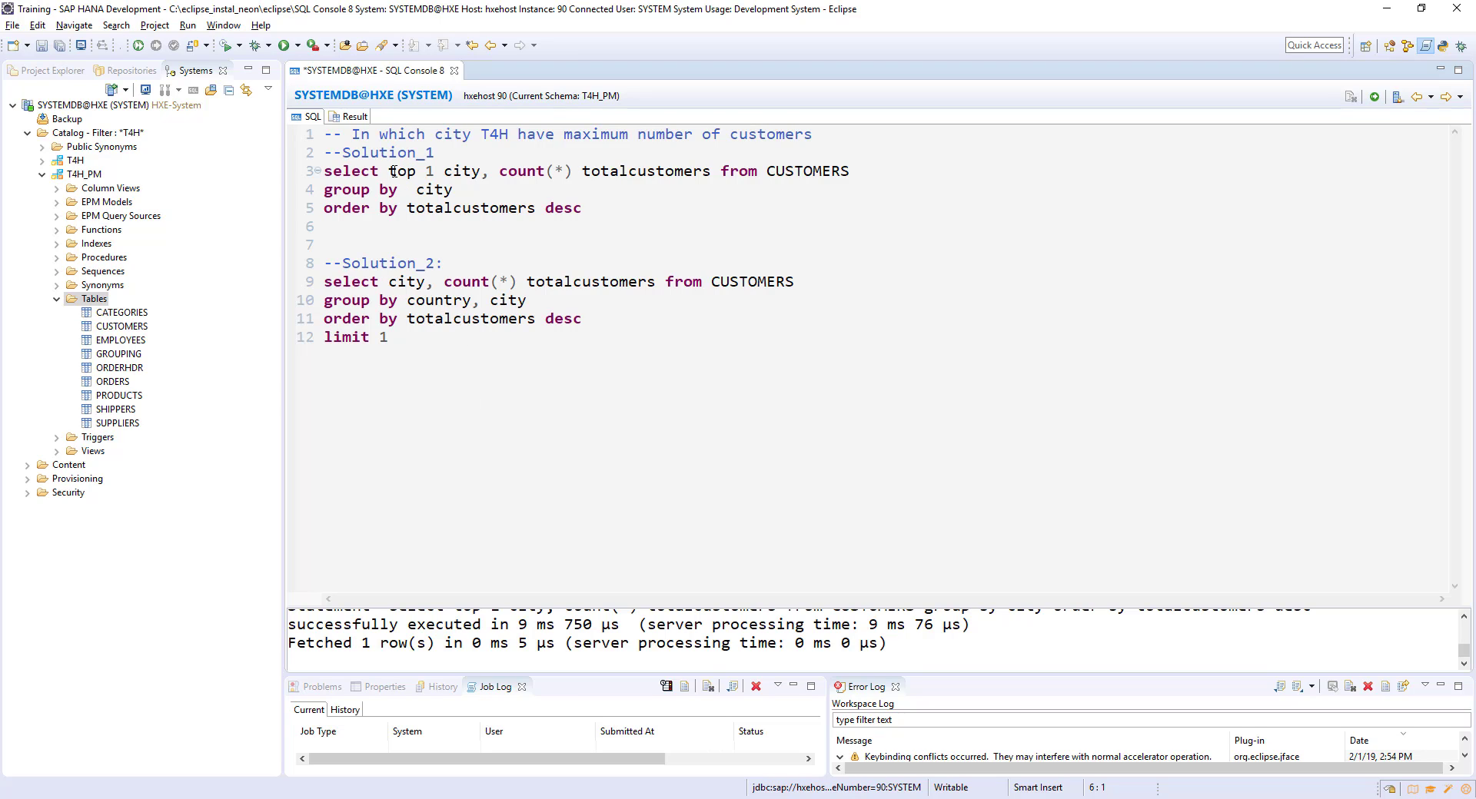
{"action": "left_click", "coordinate": [372, 337]}
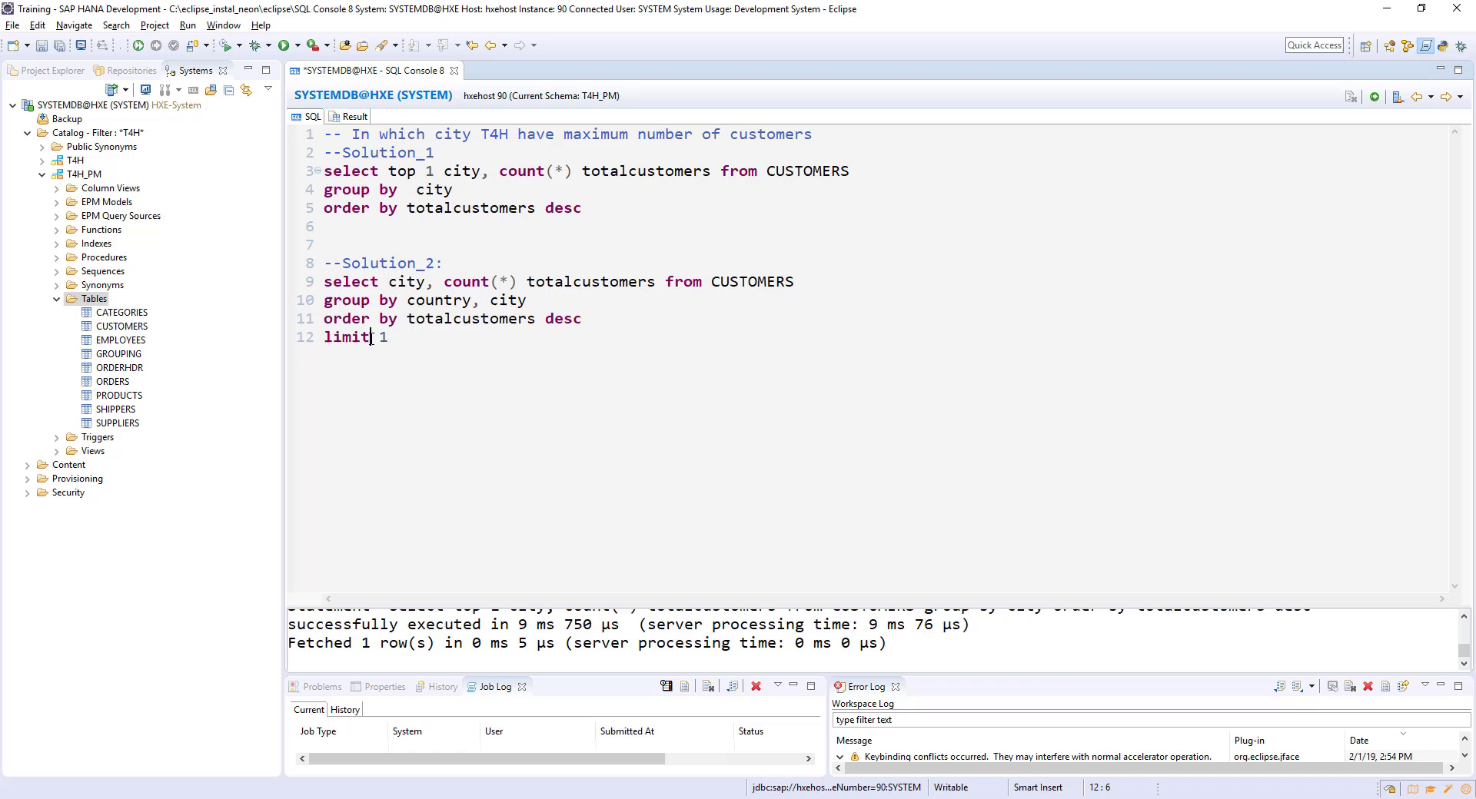